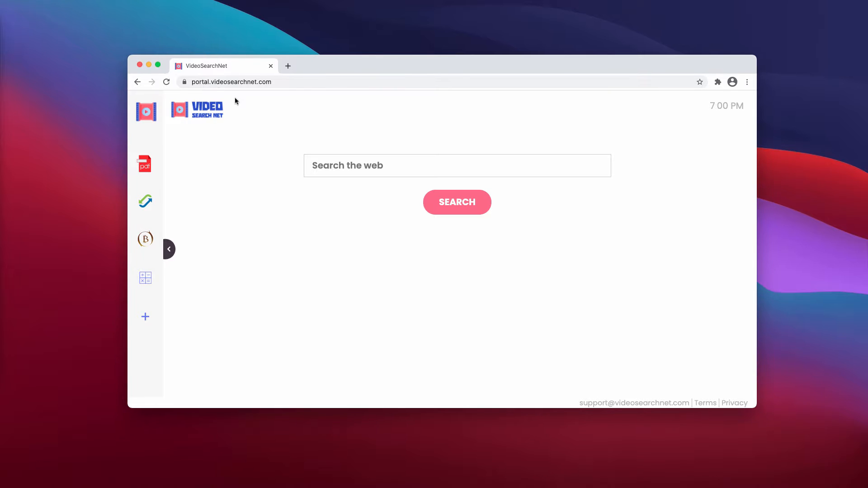
{"action": "mouse_move", "coordinate": [285, 87]}
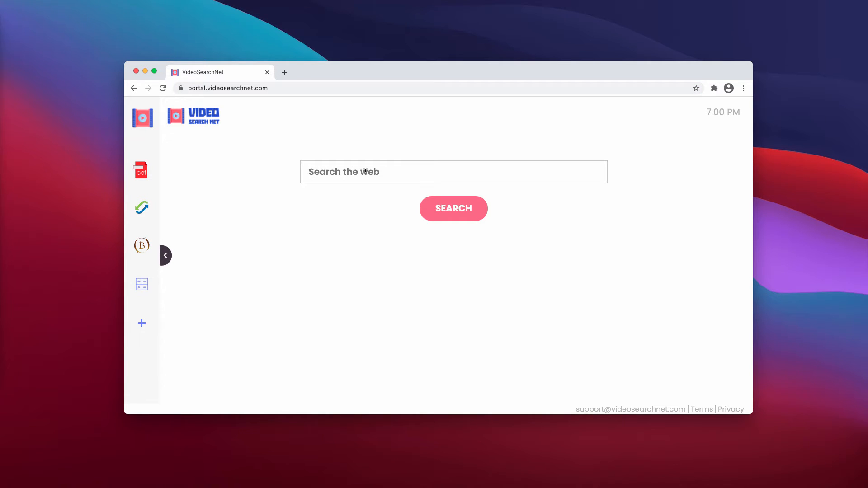
Step: Run a web search for 'virus', then close the search results tab
{"action": "type", "text": "virus"}
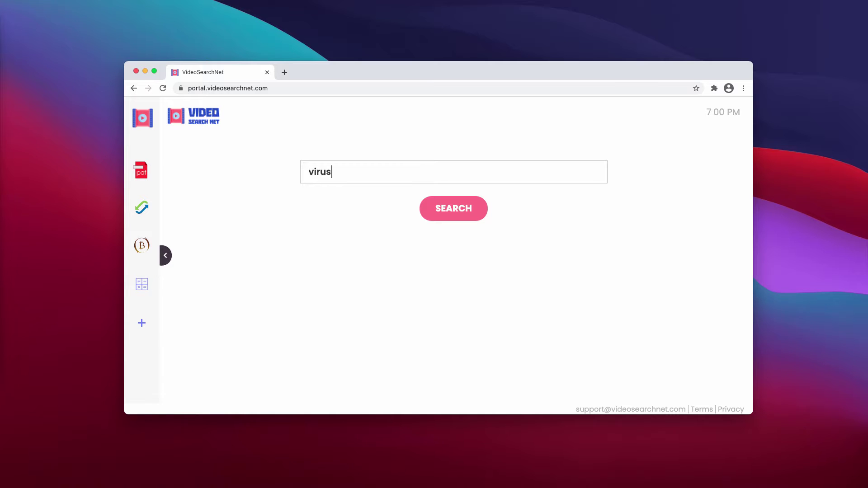
{"action": "left_click", "coordinate": [453, 208]}
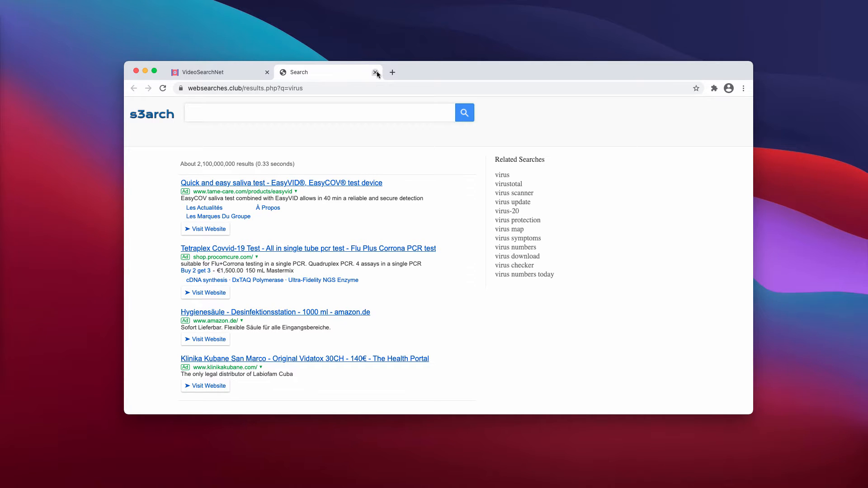
{"action": "left_click", "coordinate": [376, 72]}
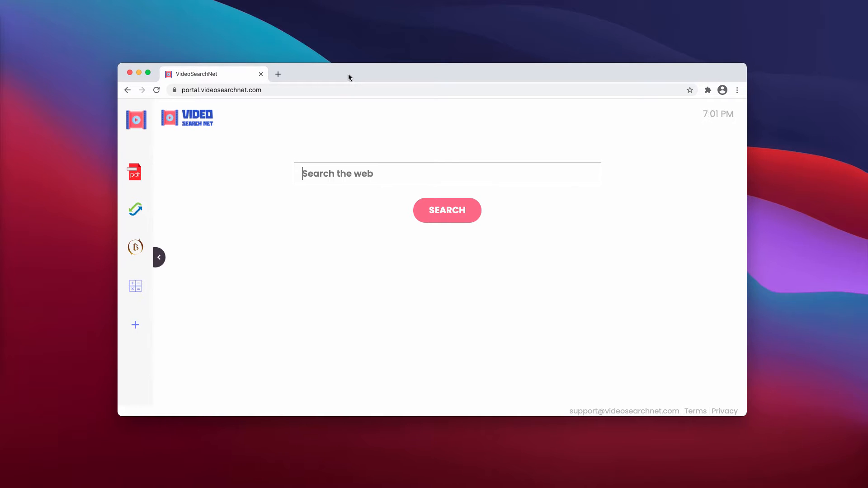
{"action": "mouse_move", "coordinate": [370, 107]}
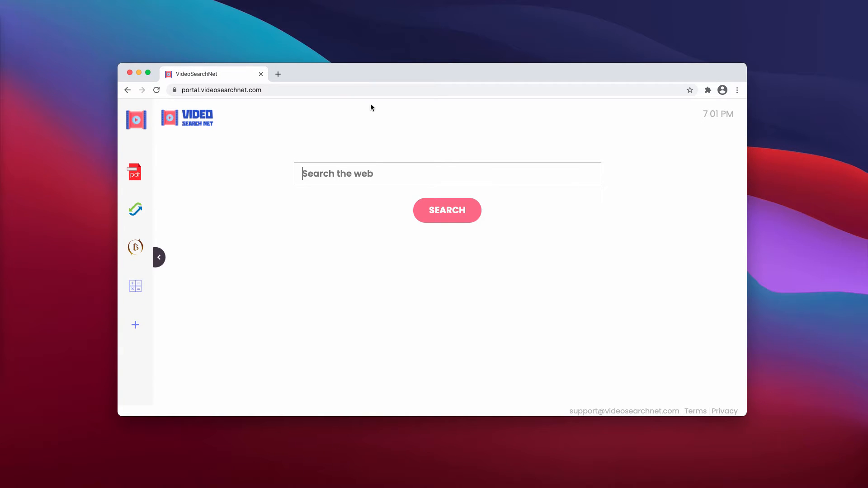
{"action": "mouse_move", "coordinate": [370, 107]}
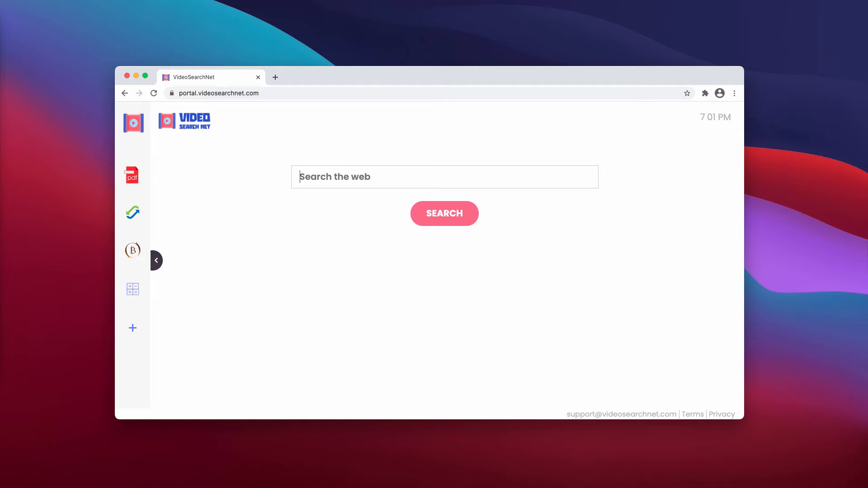
{"action": "mouse_move", "coordinate": [282, 57]}
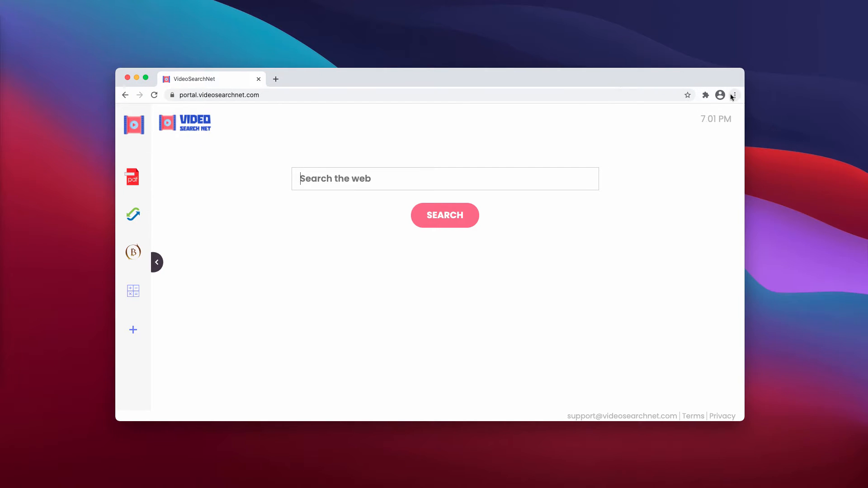
Step: Remove the Emojis Toobar extension from Chrome and close the VideoSearchNet tab
{"action": "left_click", "coordinate": [734, 94]}
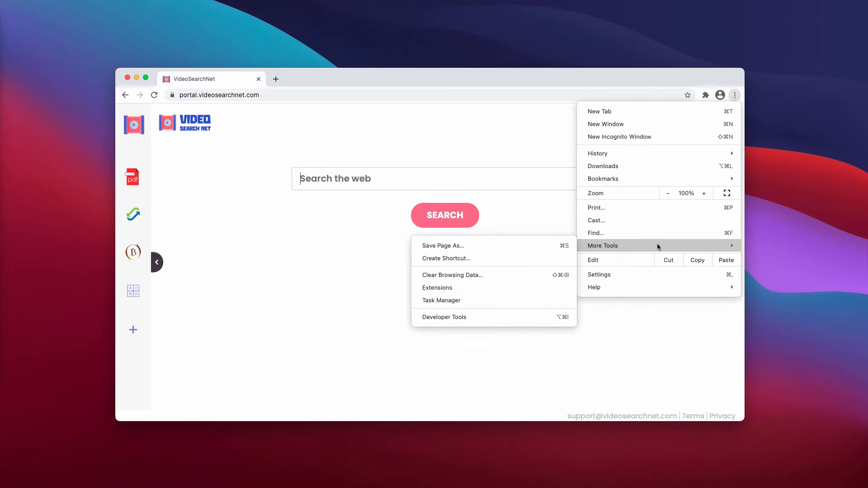
{"action": "left_click", "coordinate": [437, 288]}
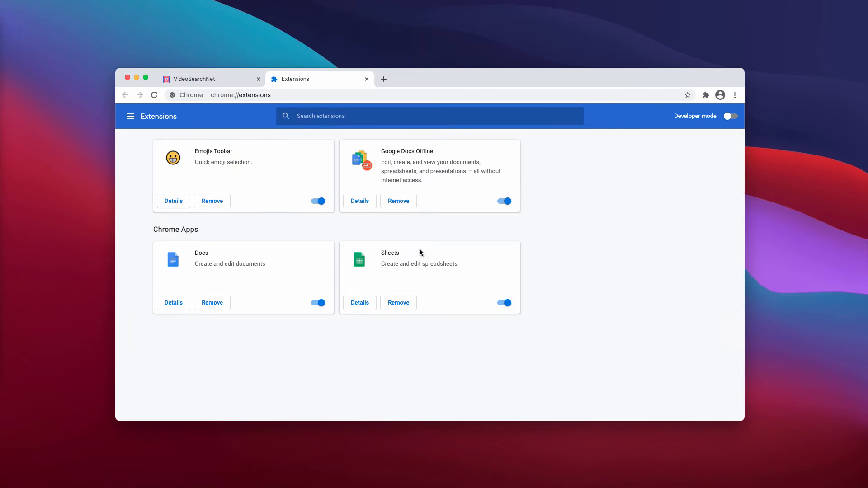
{"action": "mouse_move", "coordinate": [296, 202]}
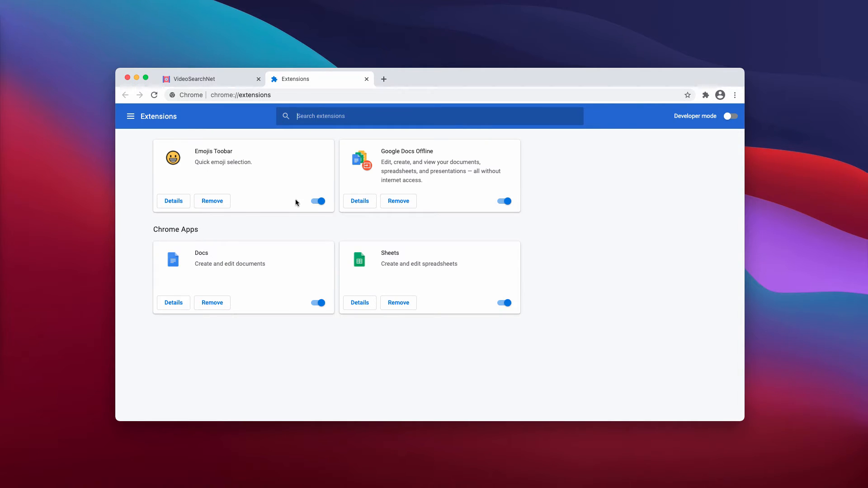
{"action": "mouse_move", "coordinate": [318, 201]}
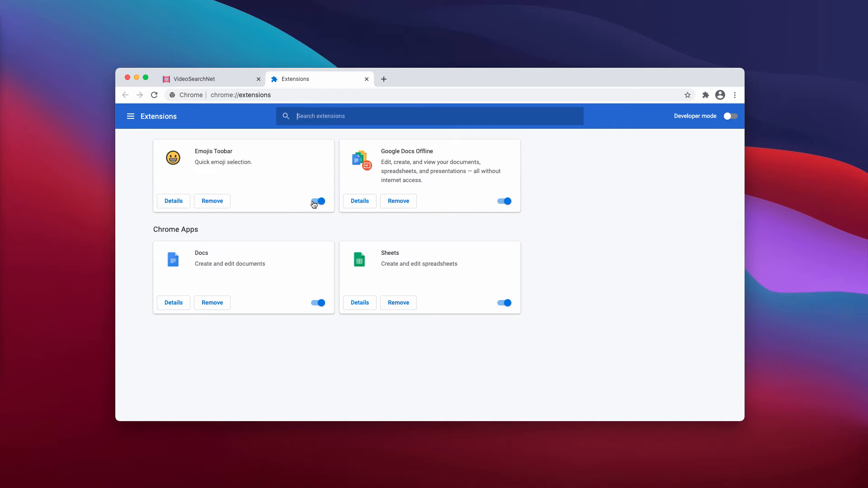
{"action": "left_click", "coordinate": [212, 200]}
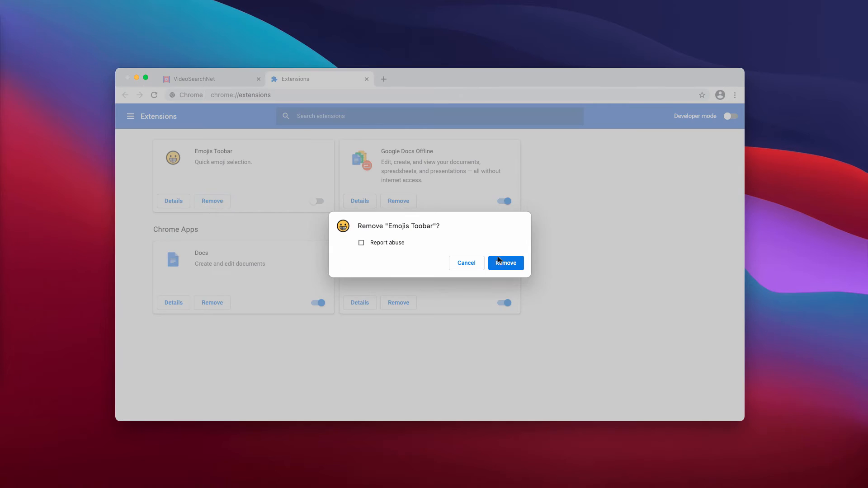
{"action": "left_click", "coordinate": [504, 262]}
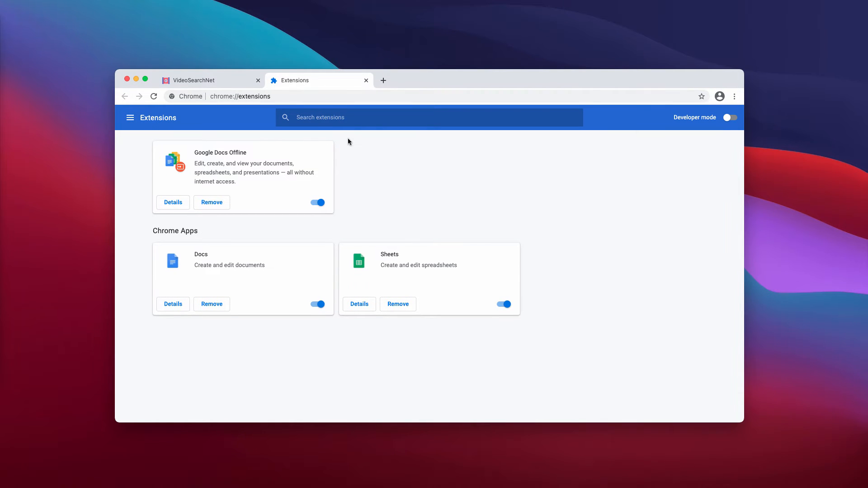
{"action": "mouse_move", "coordinate": [338, 106]}
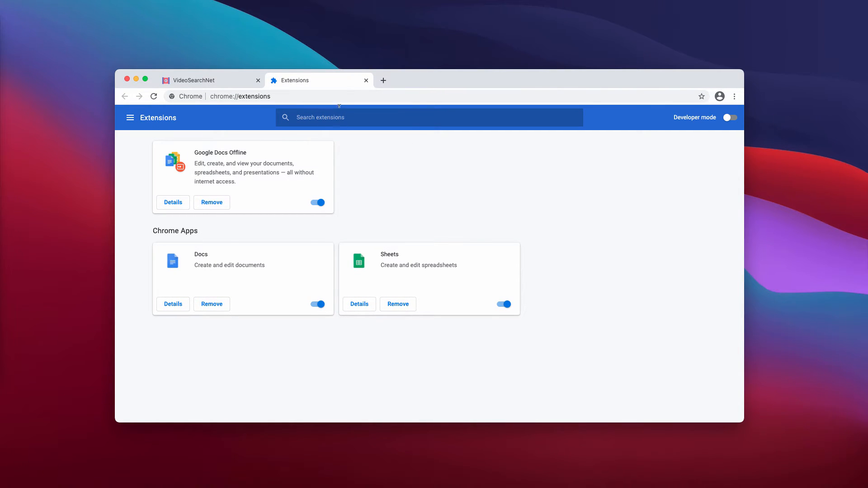
{"action": "left_click", "coordinate": [257, 80]}
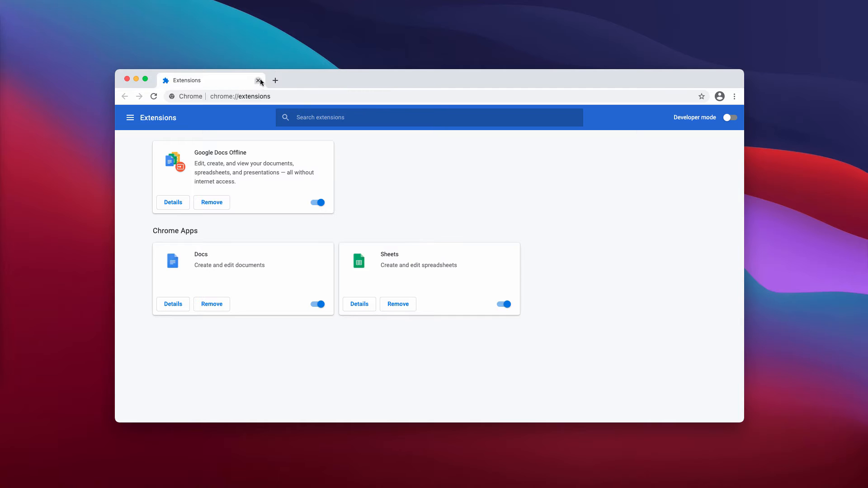
{"action": "left_click", "coordinate": [240, 96]}
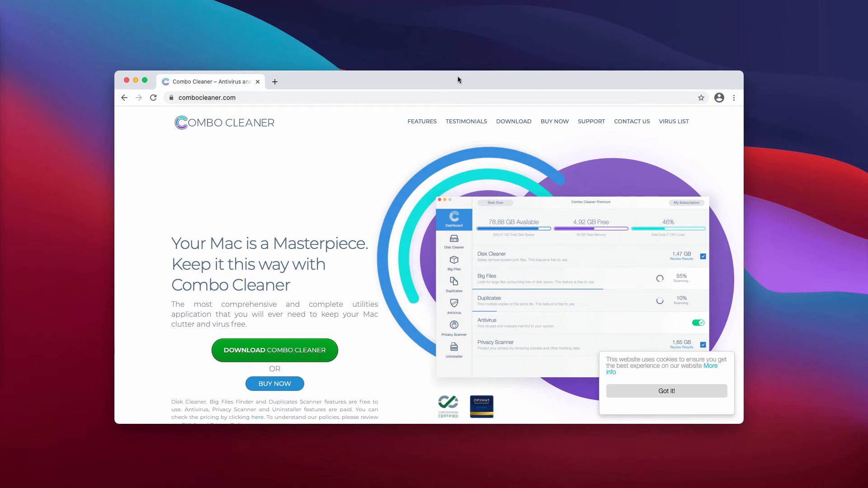
Step: Download the Combo Cleaner application from the combocleaner.com website
{"action": "left_click", "coordinate": [226, 98]}
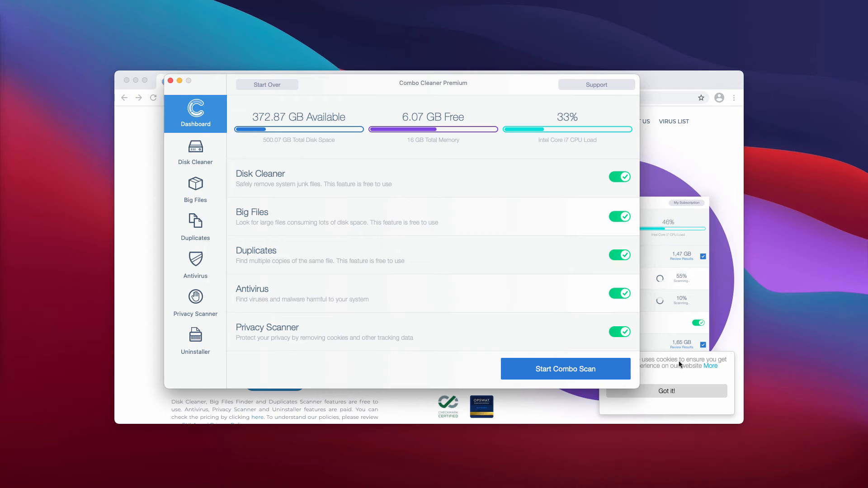
Step: Start a Combo Scan from the Combo Cleaner dashboard and wait for the results
{"action": "left_click", "coordinate": [564, 369]}
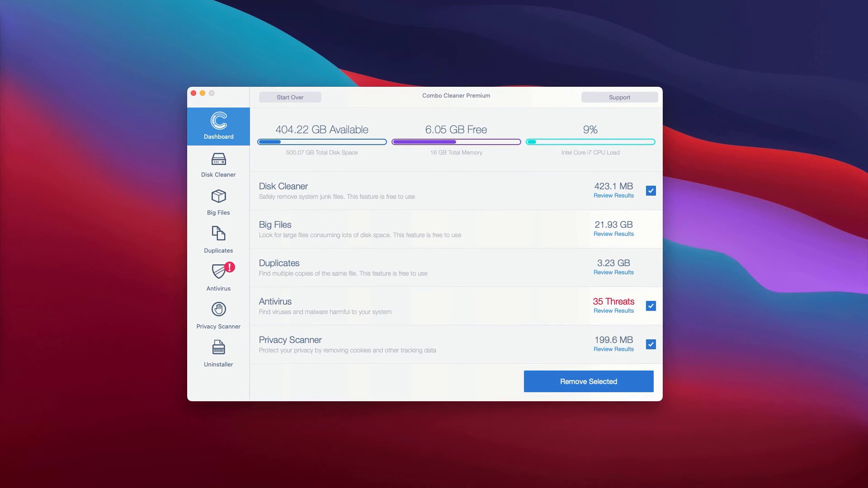
{"action": "mouse_move", "coordinate": [157, 279]}
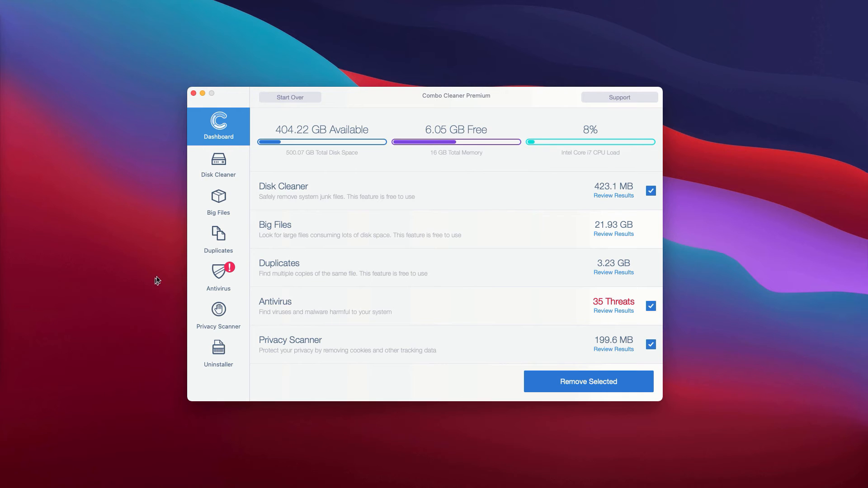
{"action": "mouse_move", "coordinate": [198, 253]}
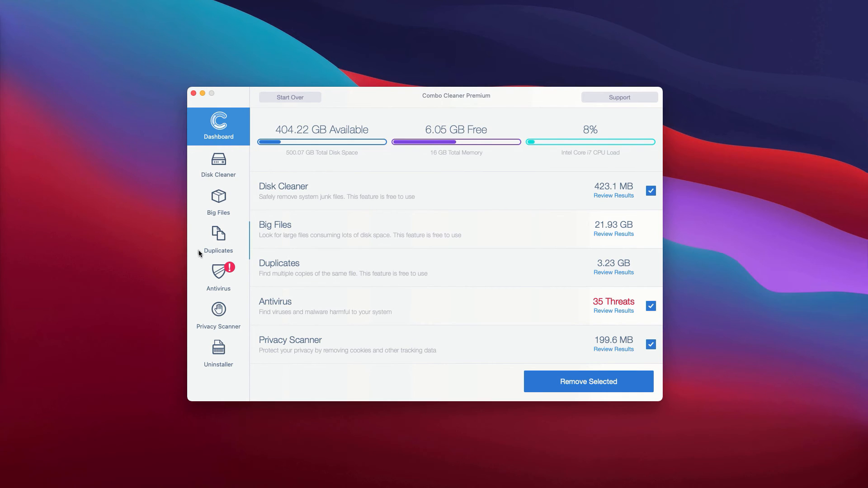
{"action": "mouse_move", "coordinate": [267, 314]}
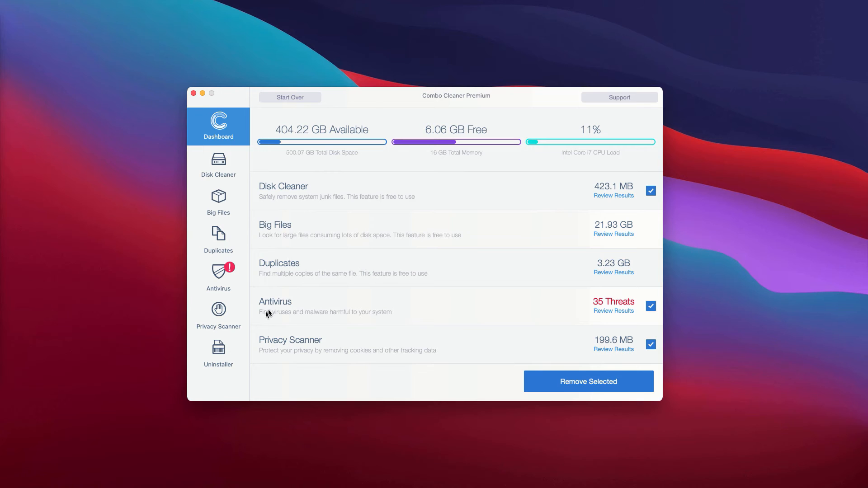
{"action": "mouse_move", "coordinate": [287, 308]}
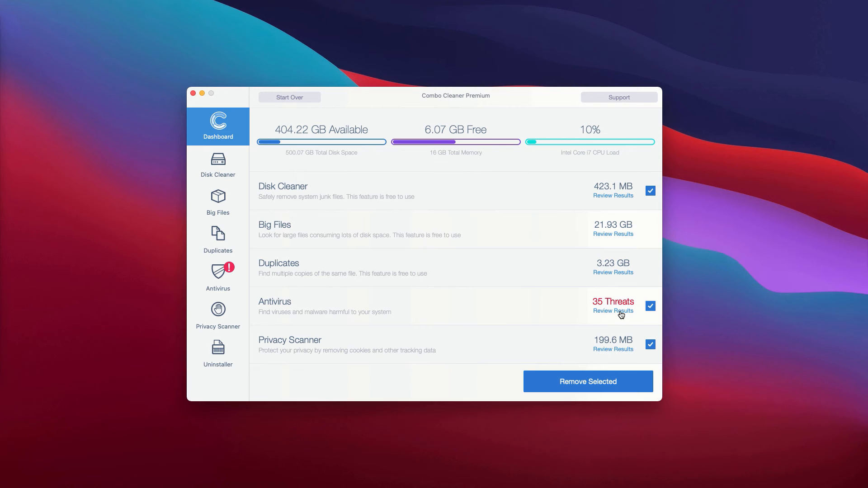
{"action": "mouse_move", "coordinate": [588, 309]}
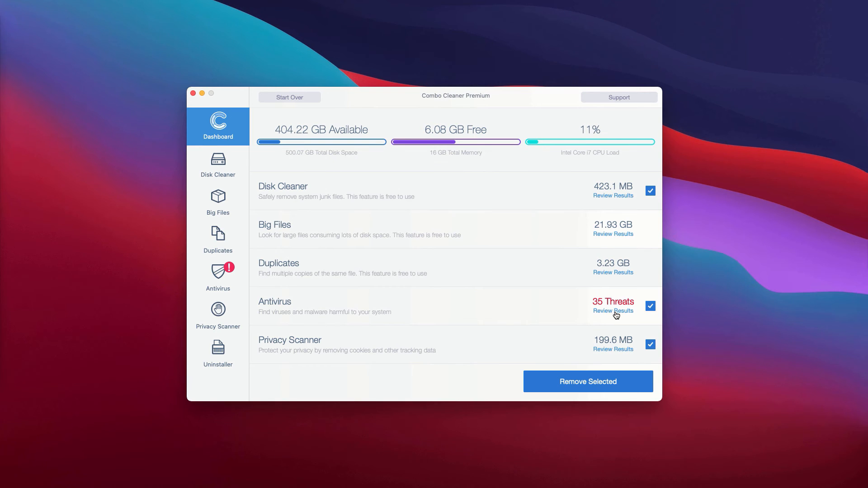
Step: Review the Antivirus results listing the 35 detected threats
{"action": "left_click", "coordinate": [613, 310]}
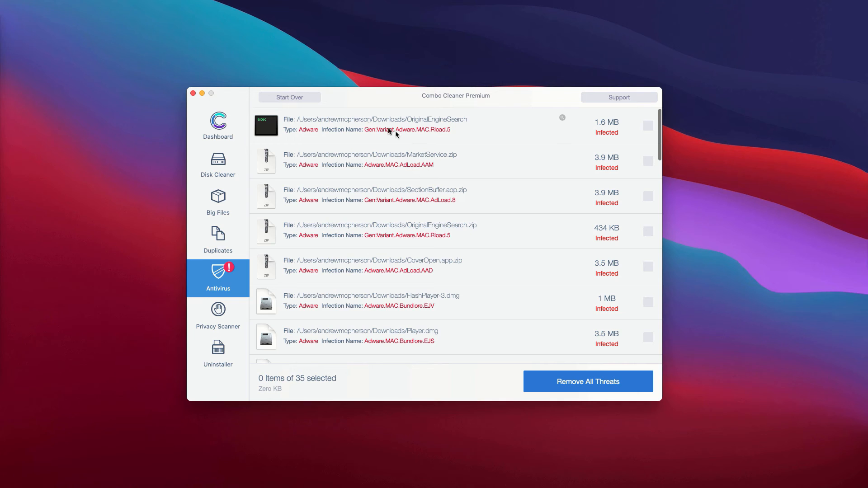
{"action": "mouse_move", "coordinate": [440, 129]}
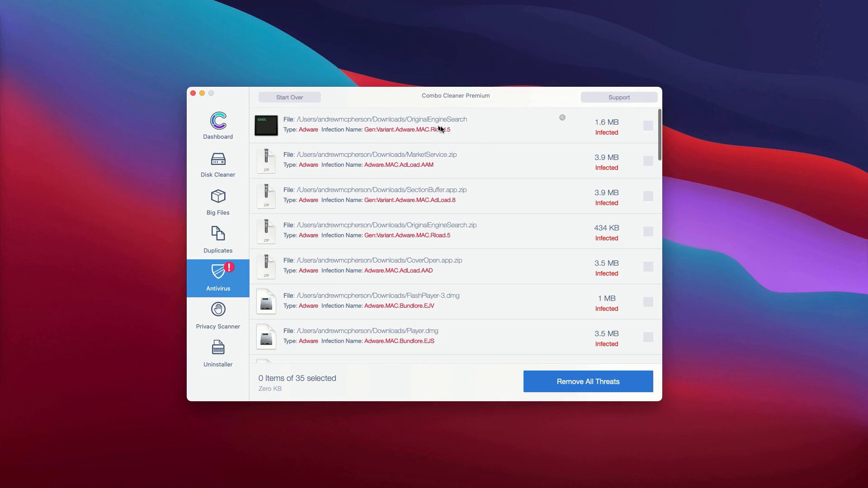
{"action": "mouse_move", "coordinate": [455, 172]}
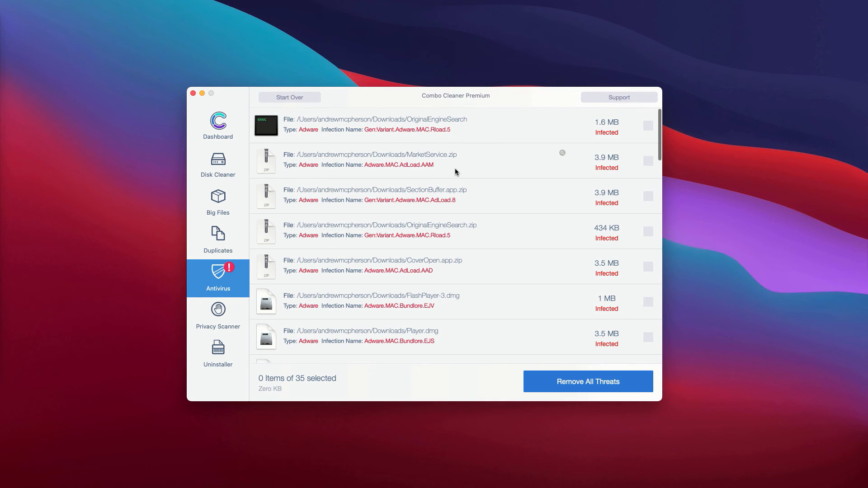
{"action": "mouse_move", "coordinate": [475, 161]}
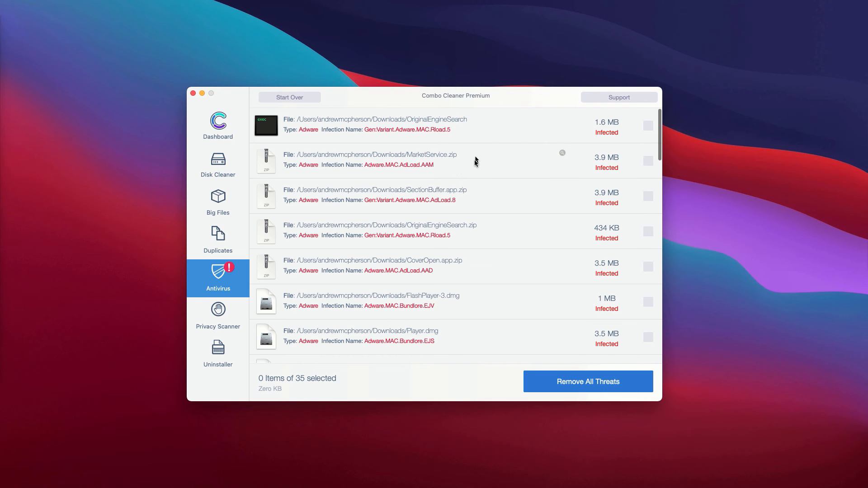
{"action": "mouse_move", "coordinate": [528, 164]}
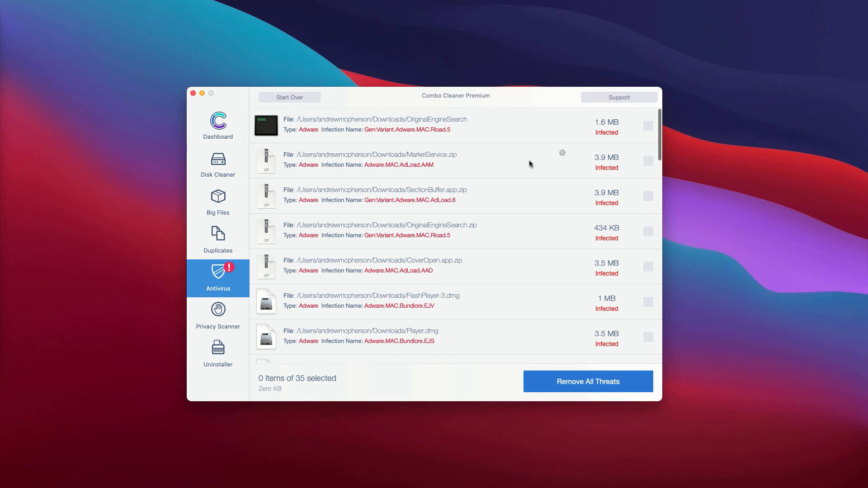
{"action": "mouse_move", "coordinate": [489, 144]}
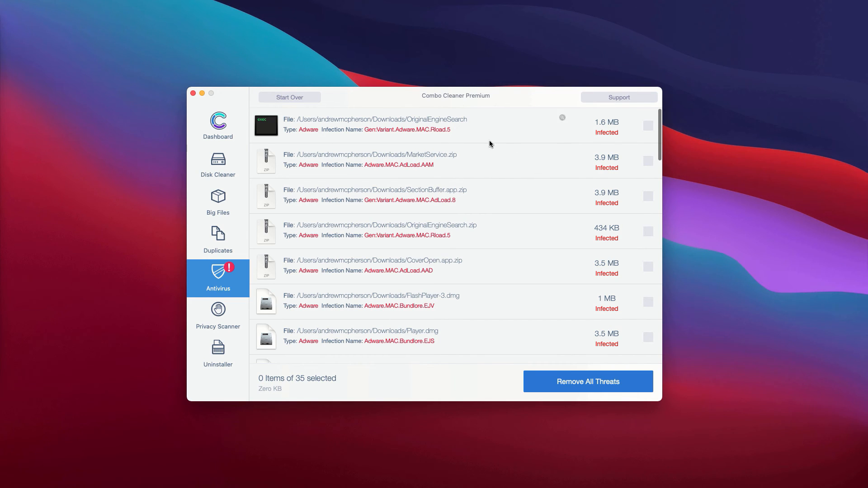
{"action": "mouse_move", "coordinate": [501, 159]}
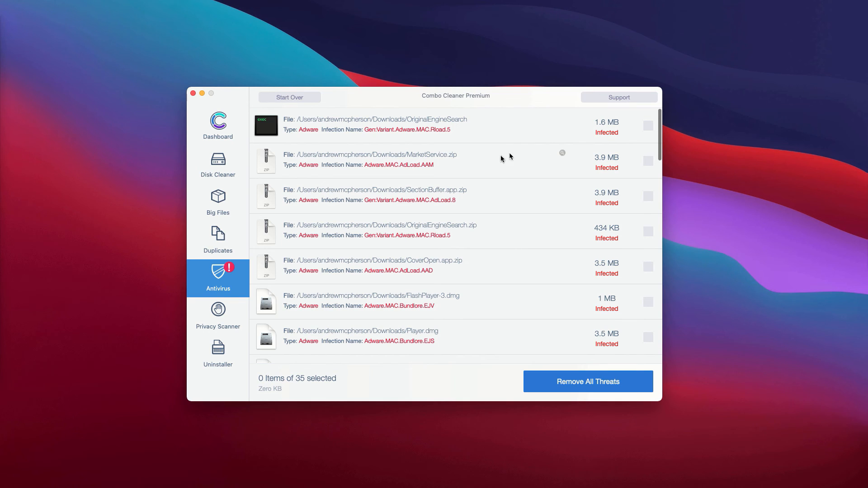
{"action": "mouse_move", "coordinate": [562, 154]}
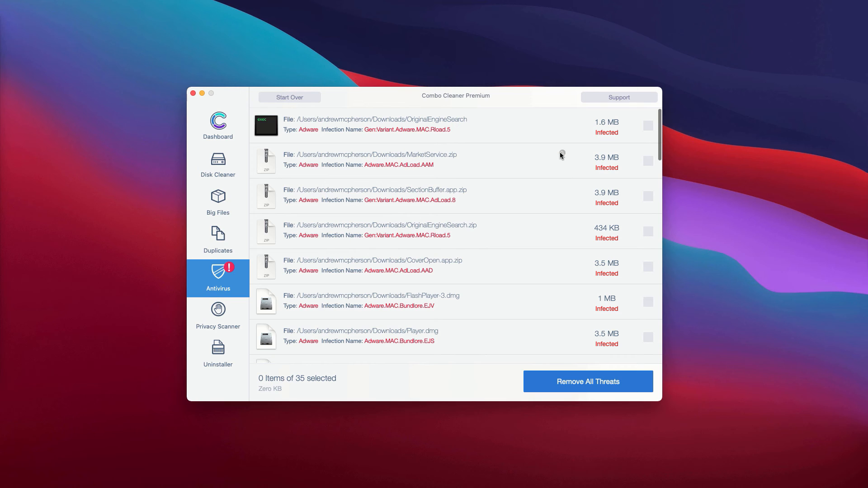
{"action": "mouse_move", "coordinate": [561, 121]}
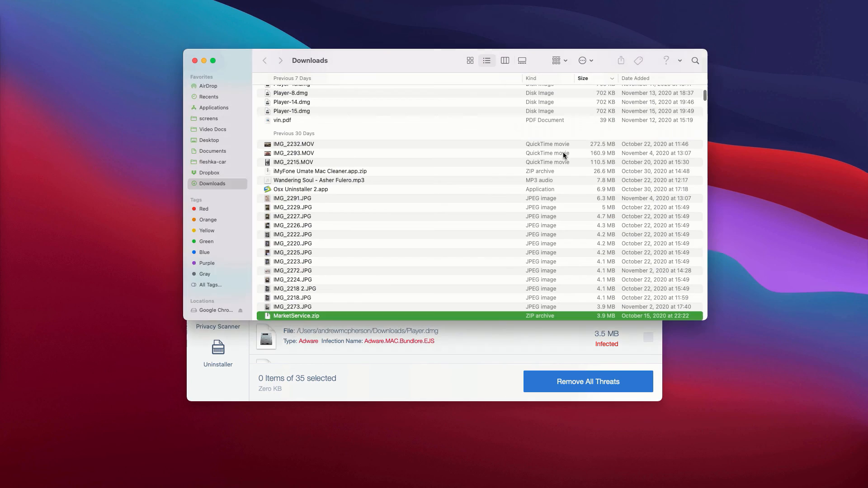
{"action": "mouse_move", "coordinate": [357, 317]}
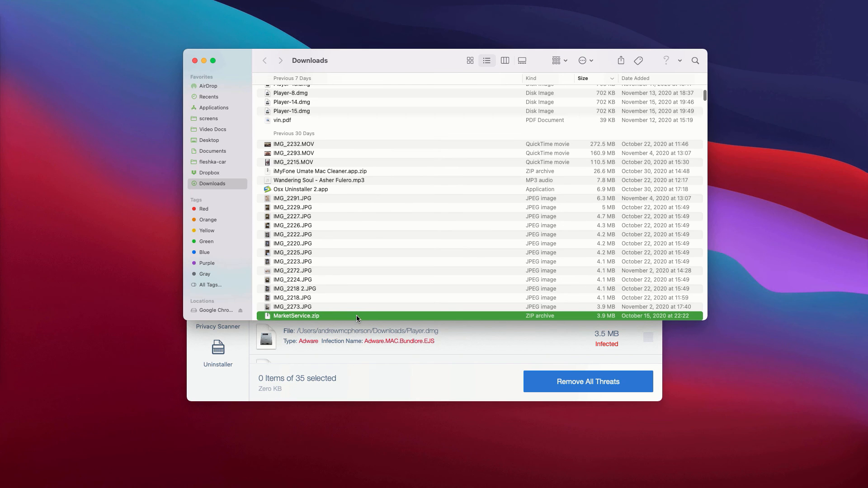
{"action": "scroll", "scroll_direction": "down", "scroll_amount": 3}
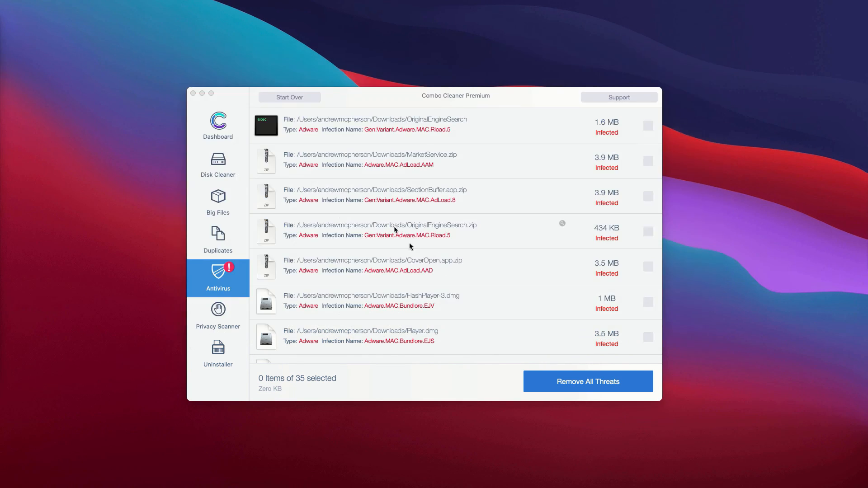
{"action": "mouse_move", "coordinate": [564, 261]}
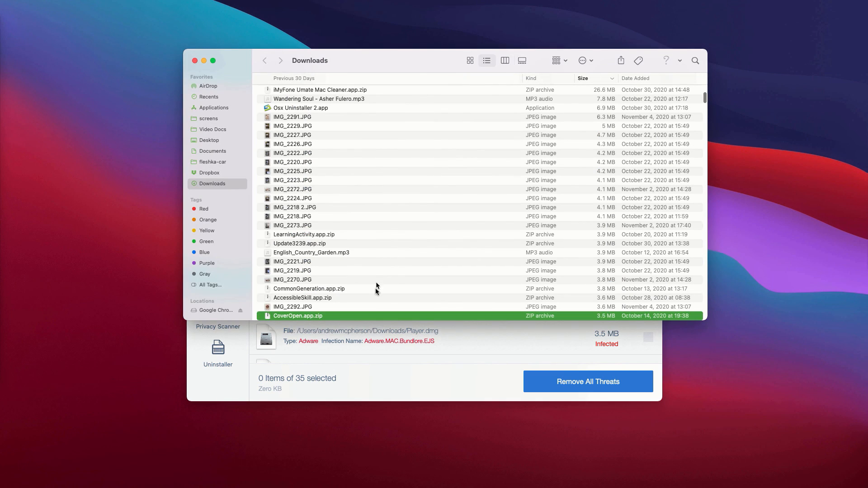
{"action": "mouse_move", "coordinate": [239, 122]}
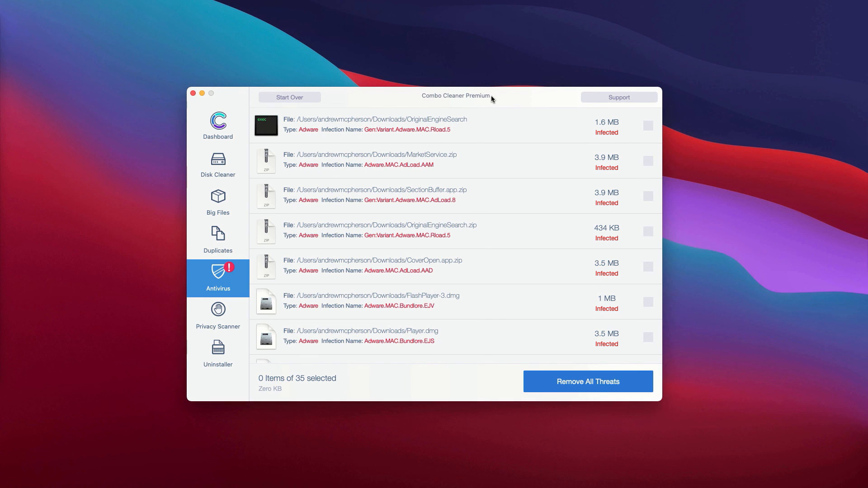
{"action": "mouse_move", "coordinate": [457, 125]}
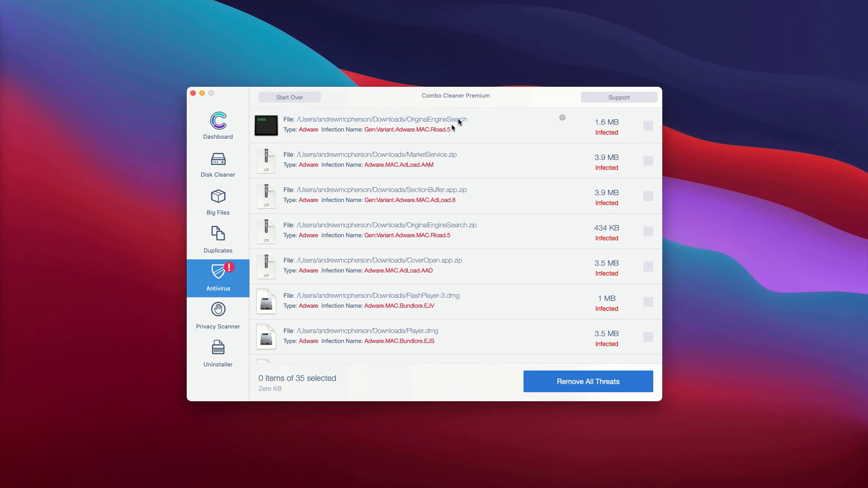
{"action": "mouse_move", "coordinate": [464, 98]}
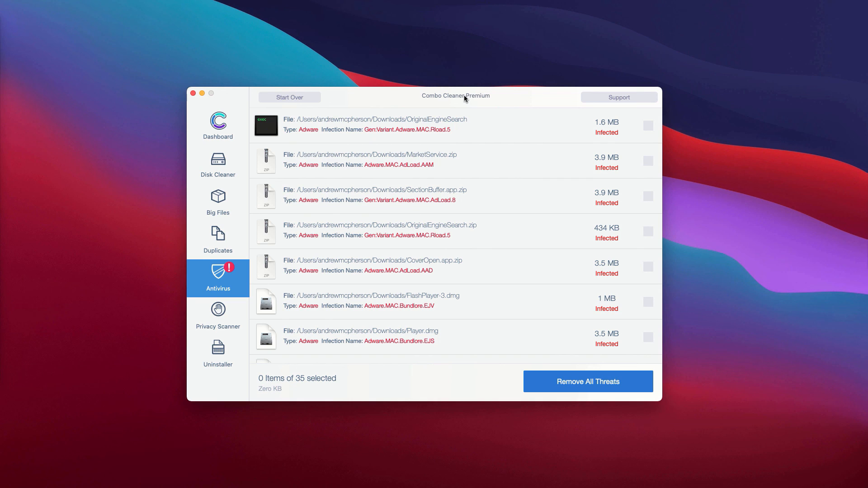
{"action": "mouse_move", "coordinate": [477, 100]}
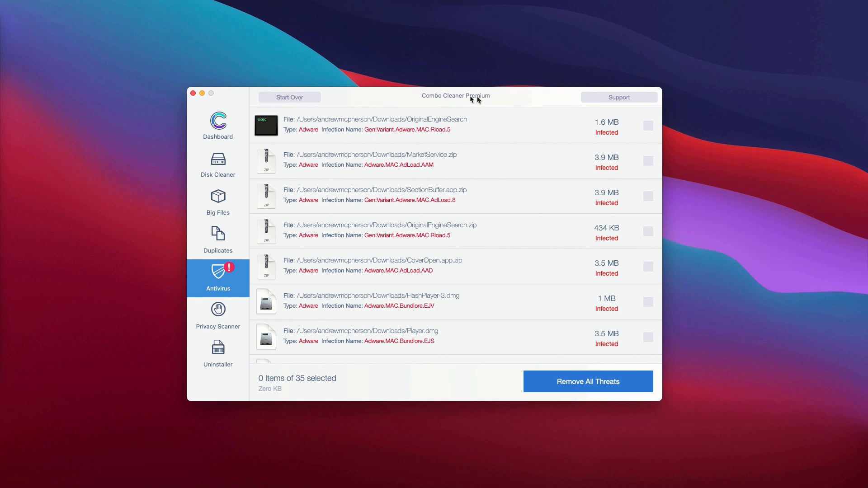